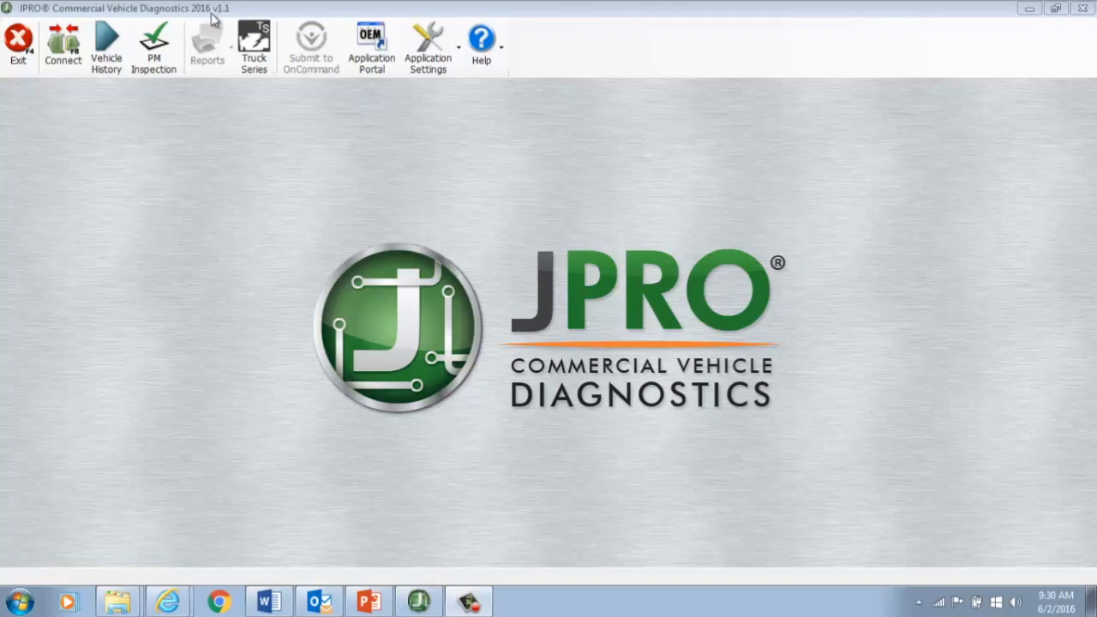
mouse_move(234, 19)
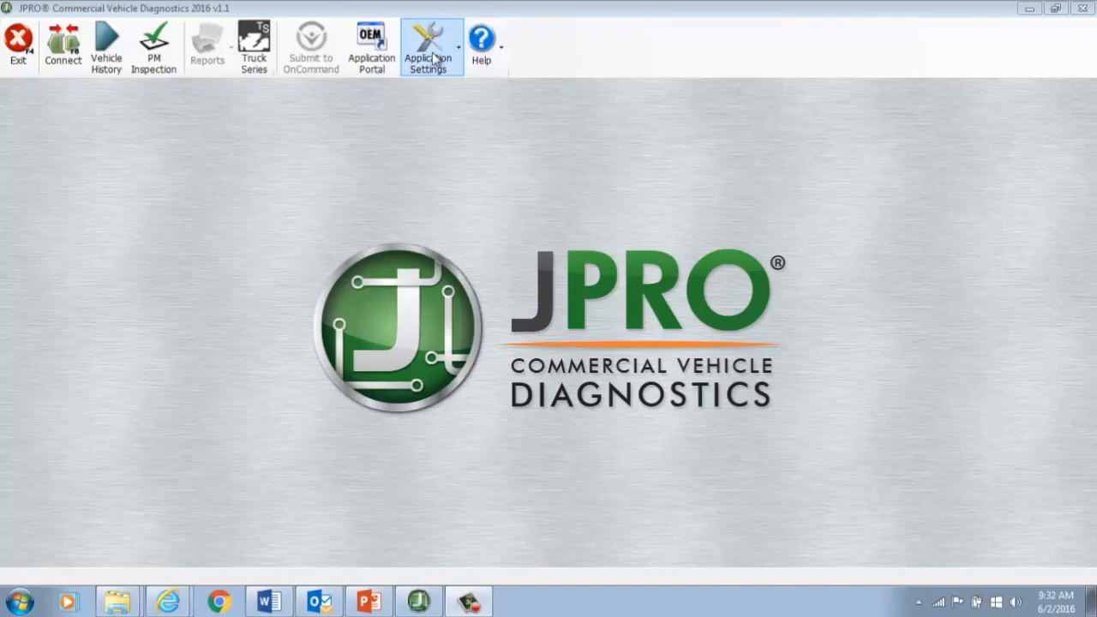
Review the adapter vendor list in the connection preferences, then reopen the preference settings.
click(432, 46)
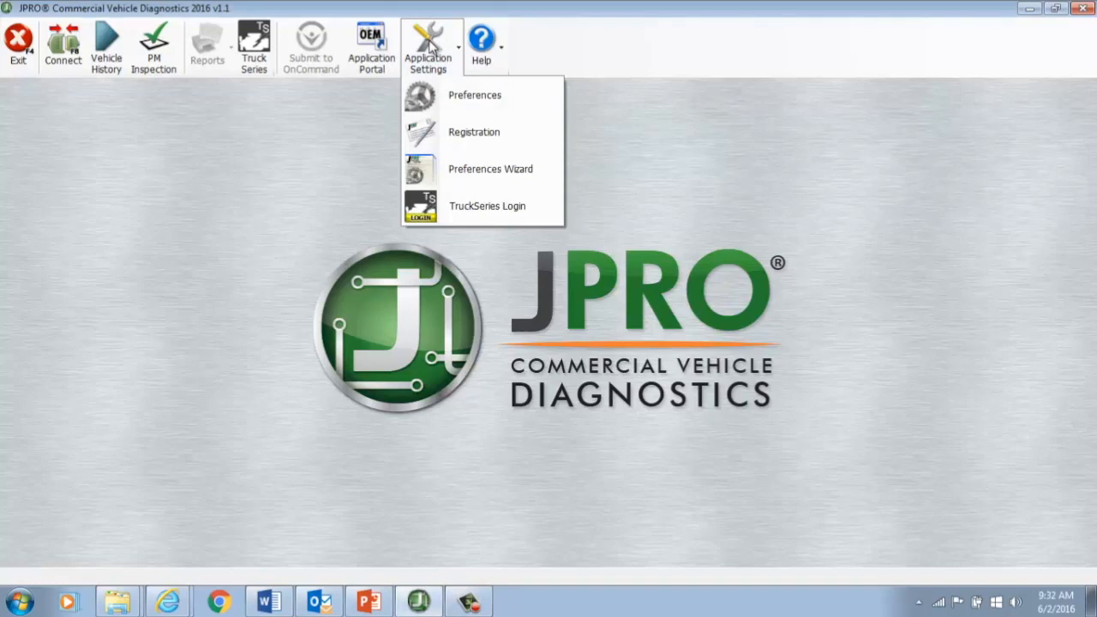
mouse_move(475, 95)
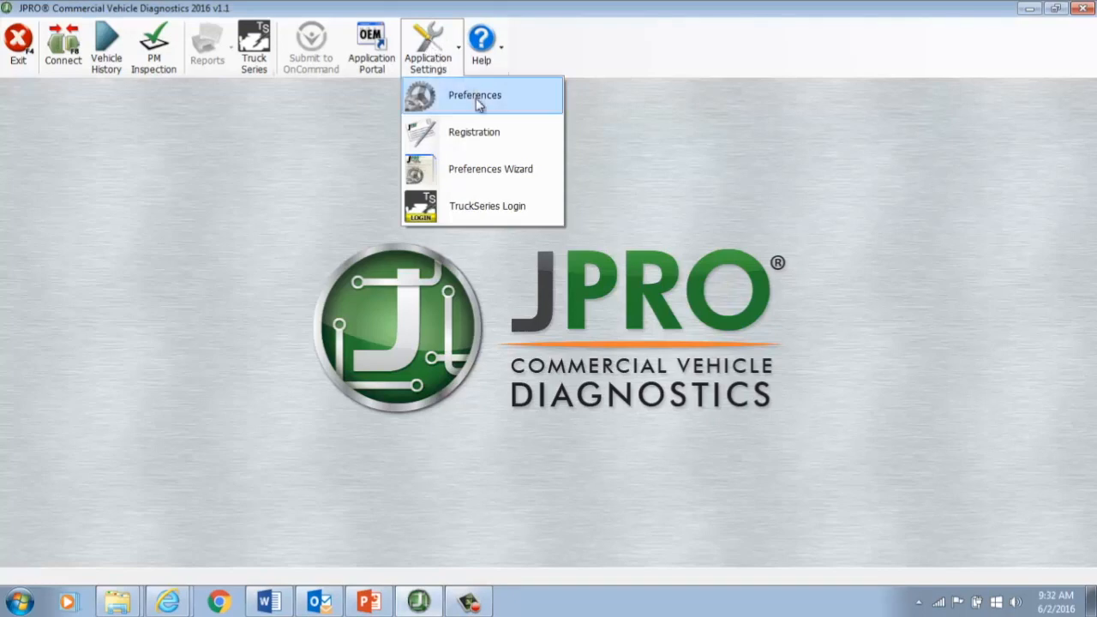
click(474, 95)
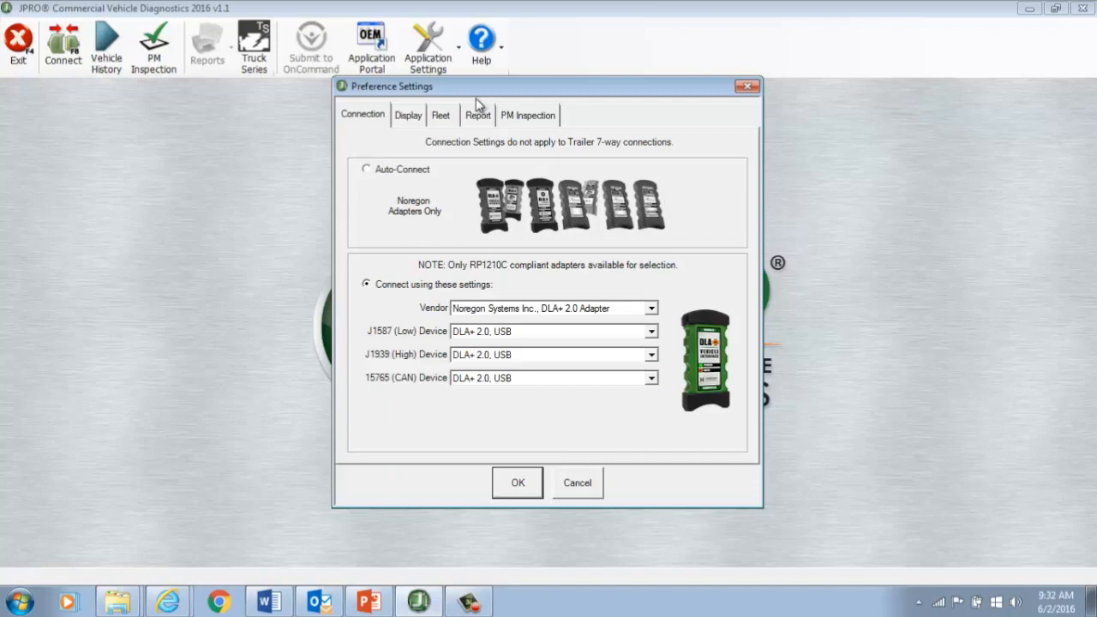
mouse_move(596, 387)
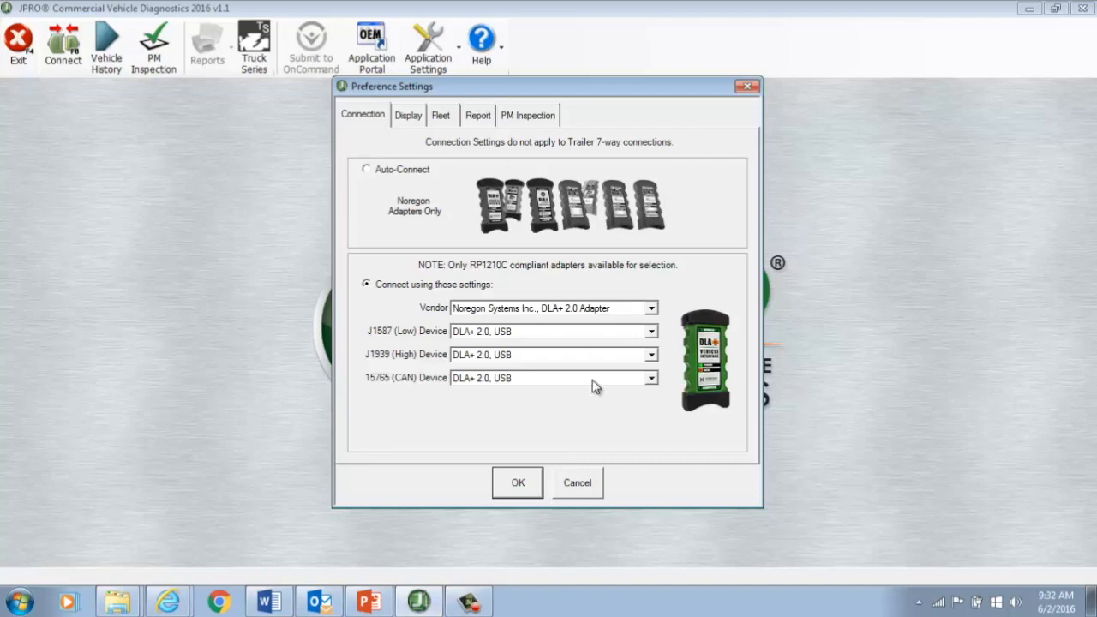
click(652, 307)
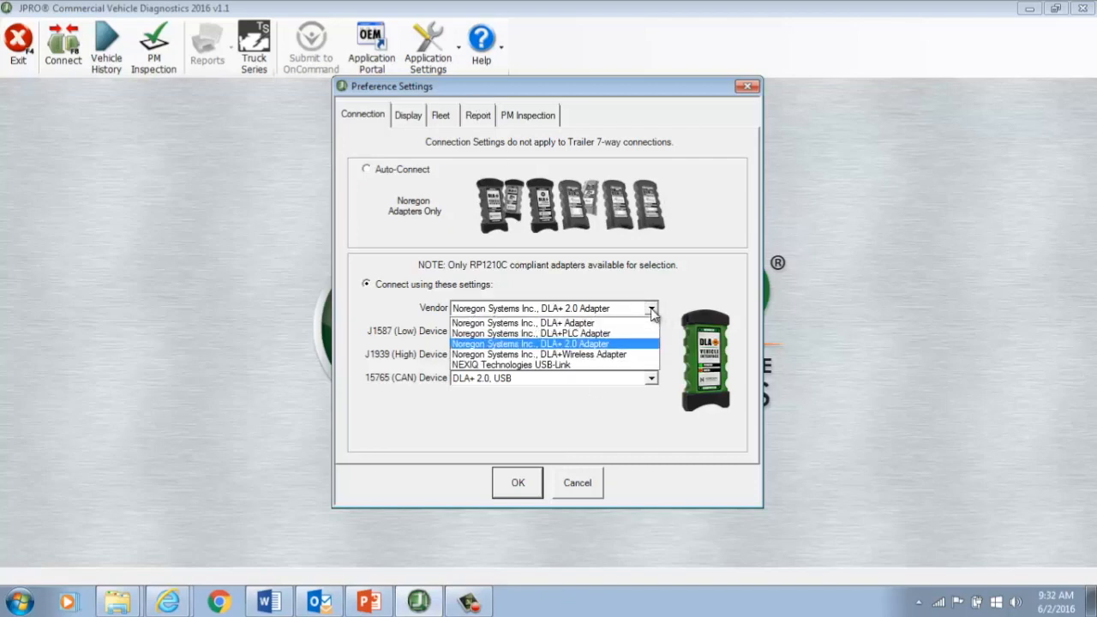
mouse_move(523, 322)
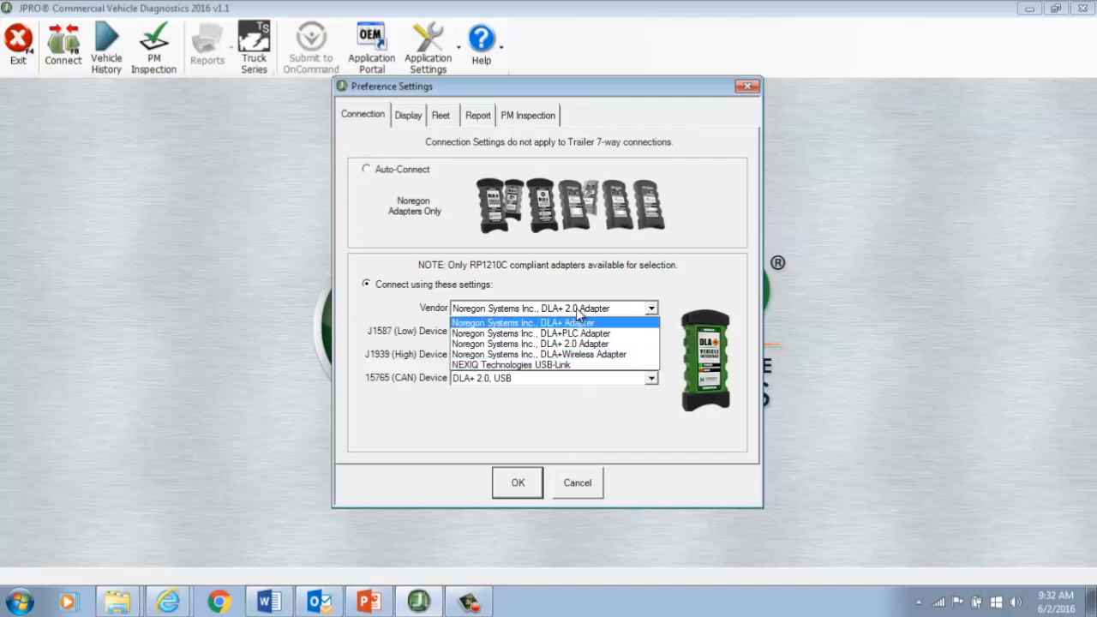
mouse_move(568, 309)
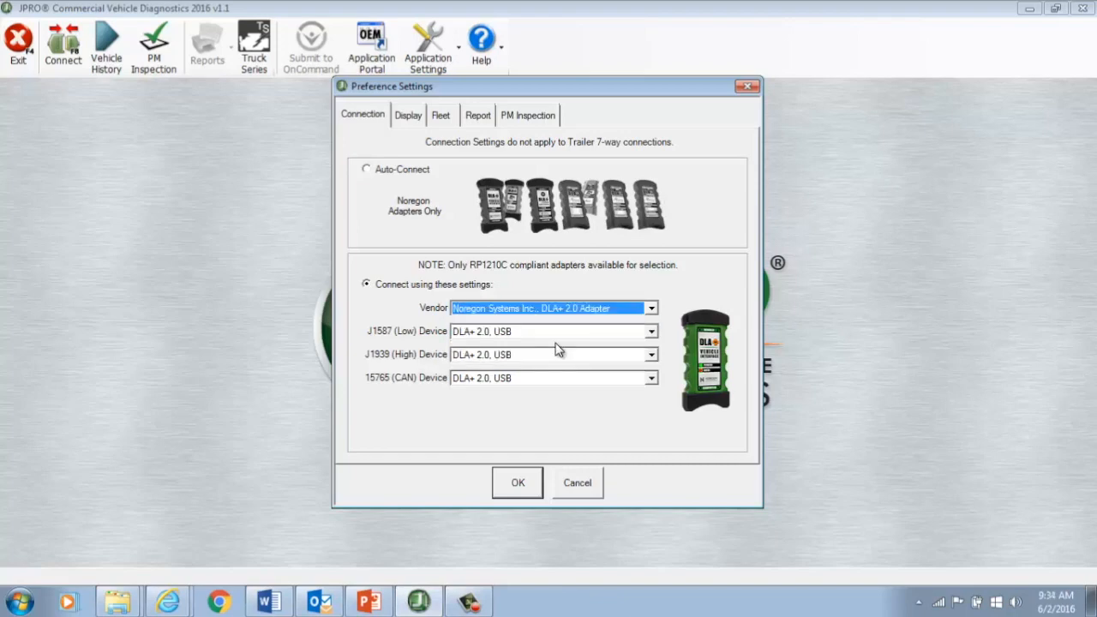
mouse_move(565, 416)
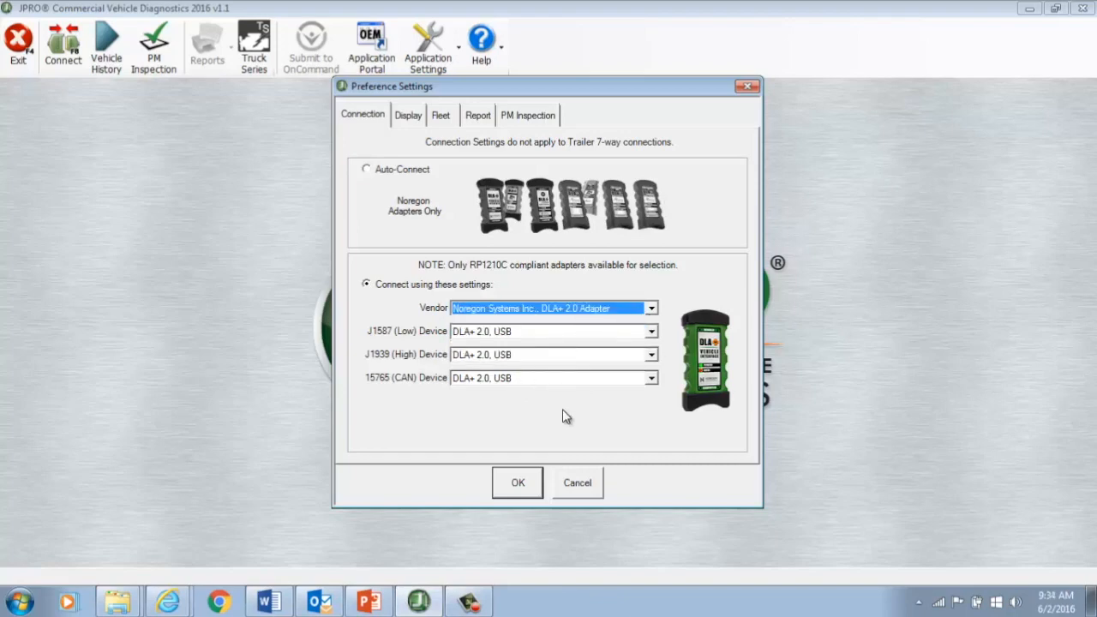
click(517, 483)
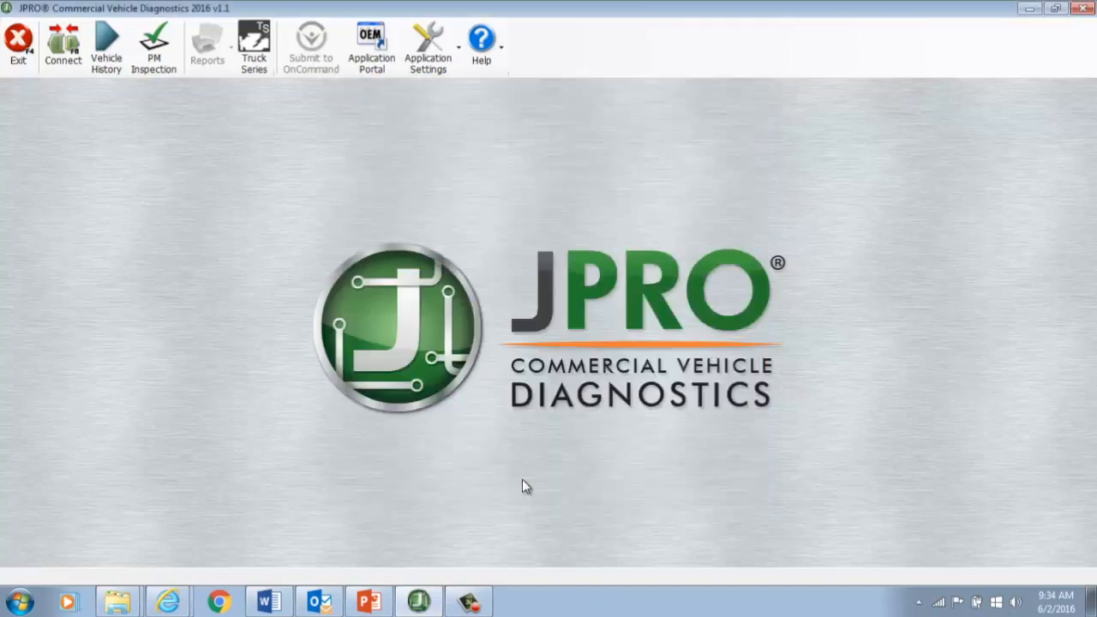
mouse_move(337, 268)
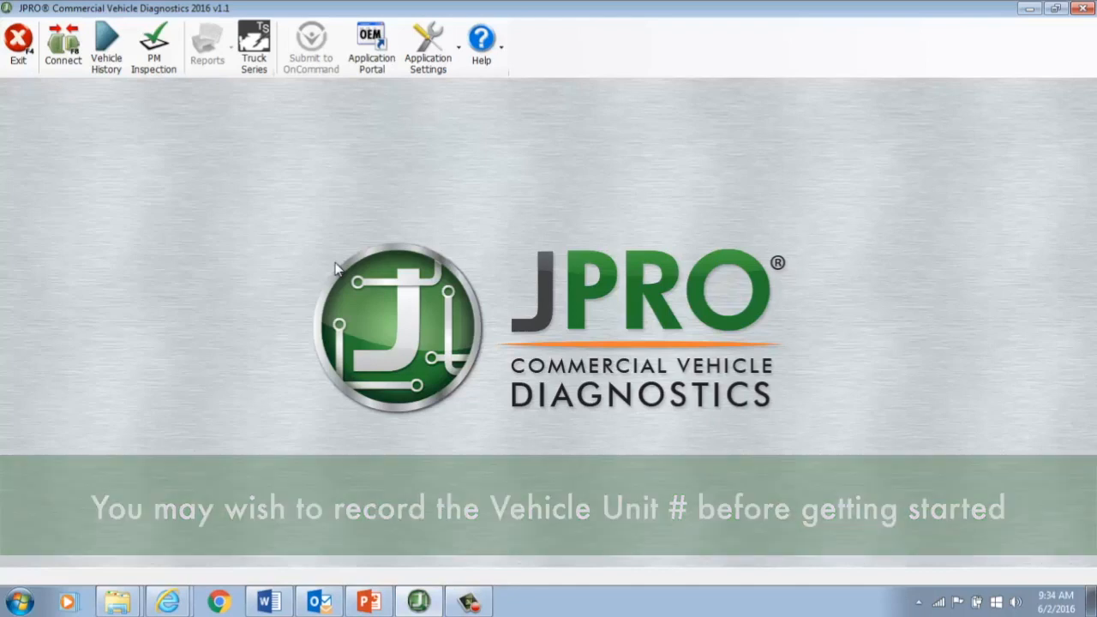
mouse_move(288, 189)
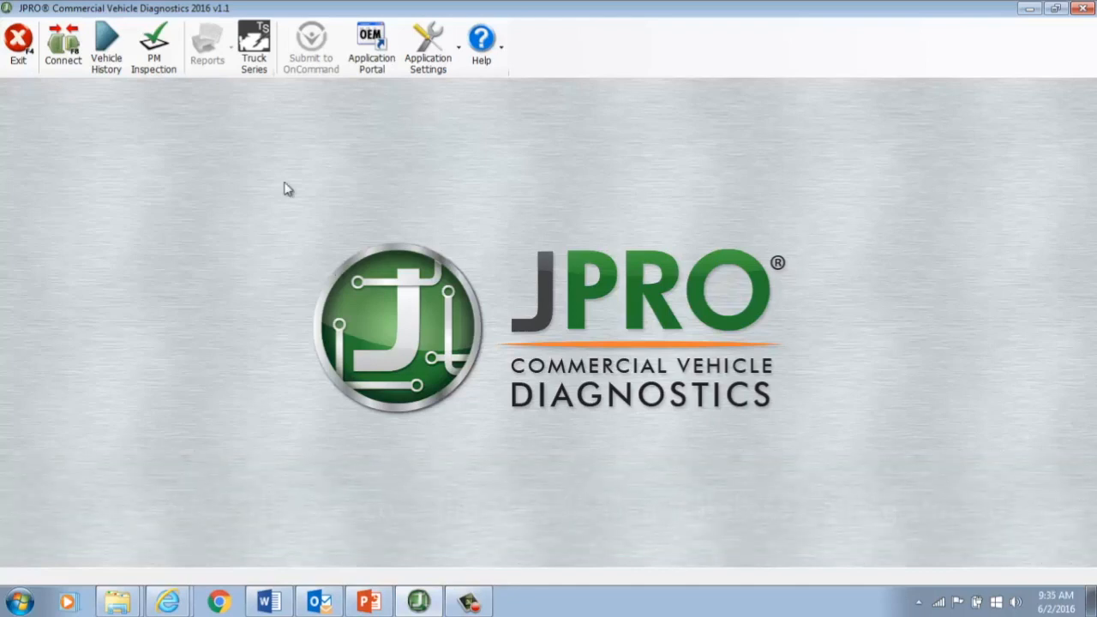
mouse_move(428, 48)
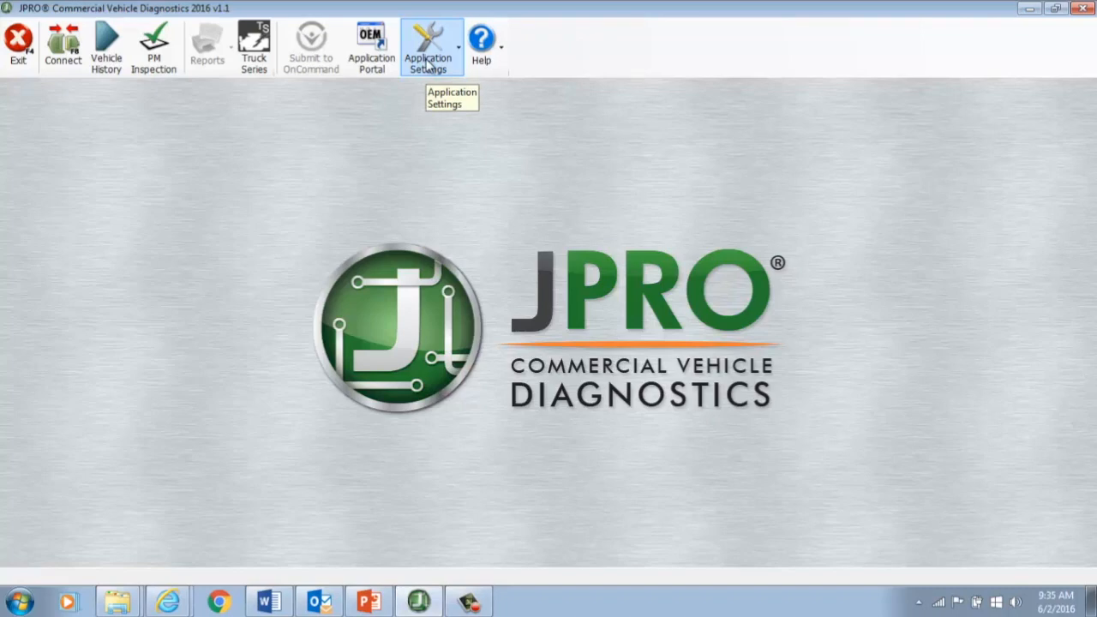
click(427, 47)
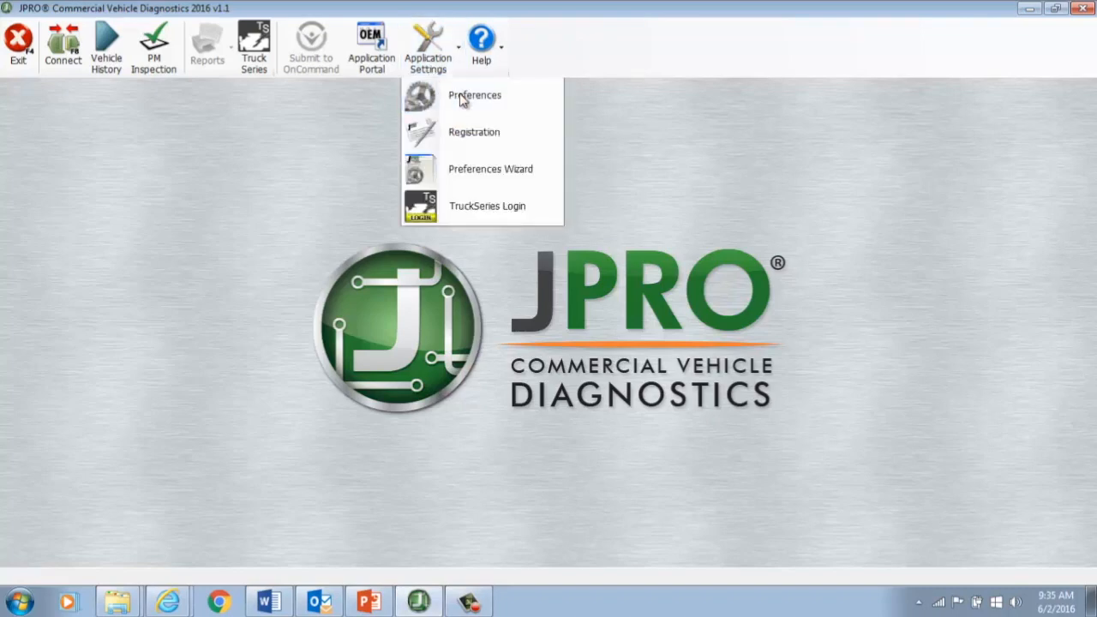
click(475, 95)
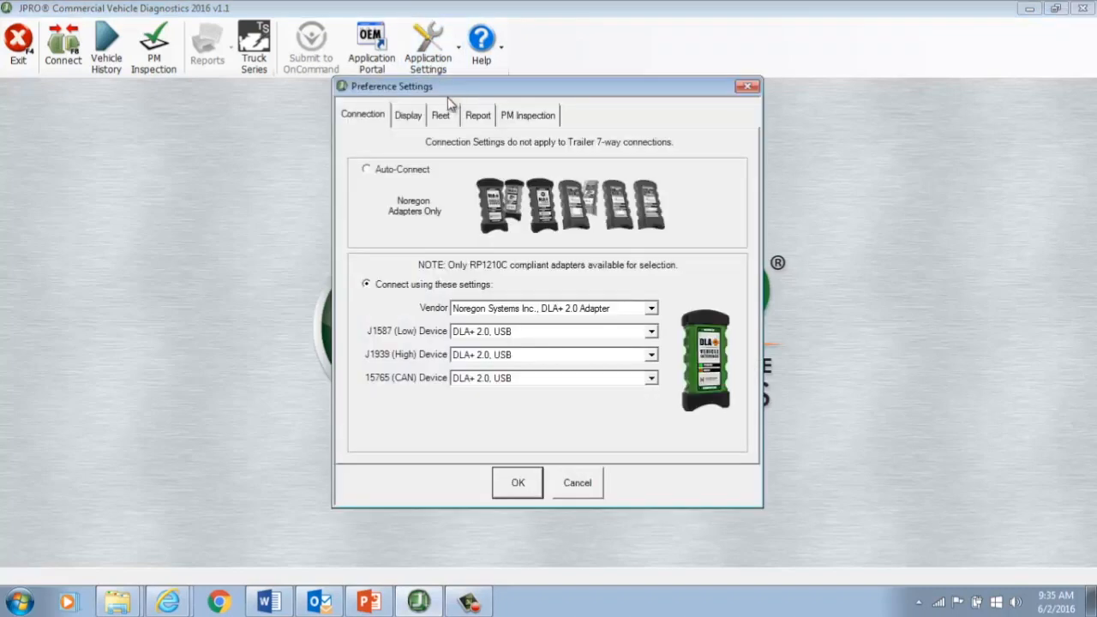
click(440, 115)
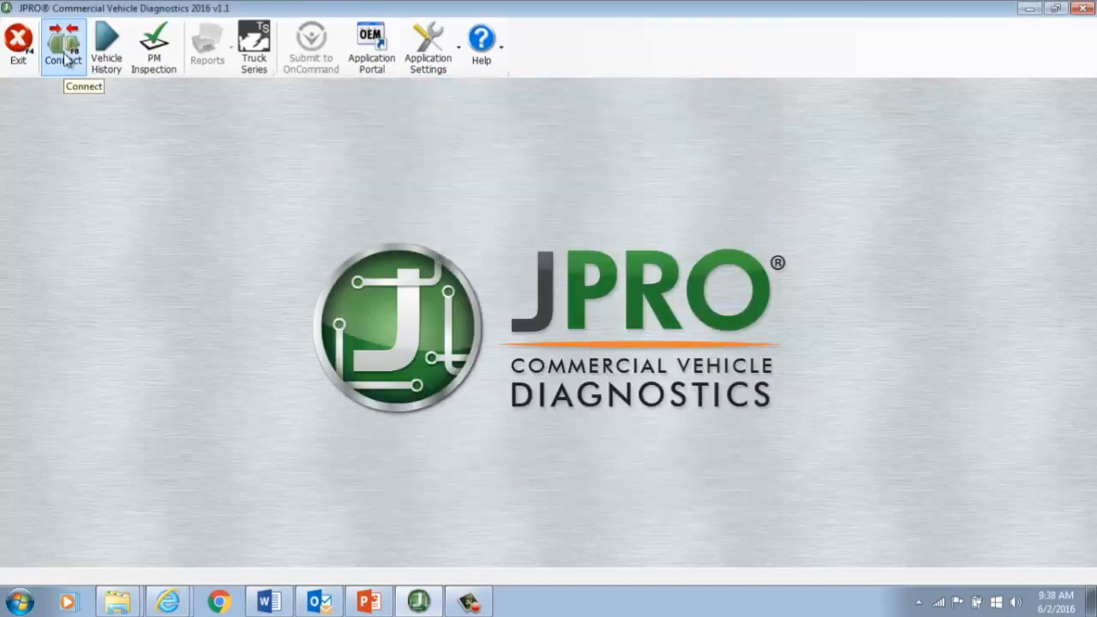
Open Select Connection Type and look over the heavy-duty, OEM, trailer and OBD connector tiles.
click(62, 45)
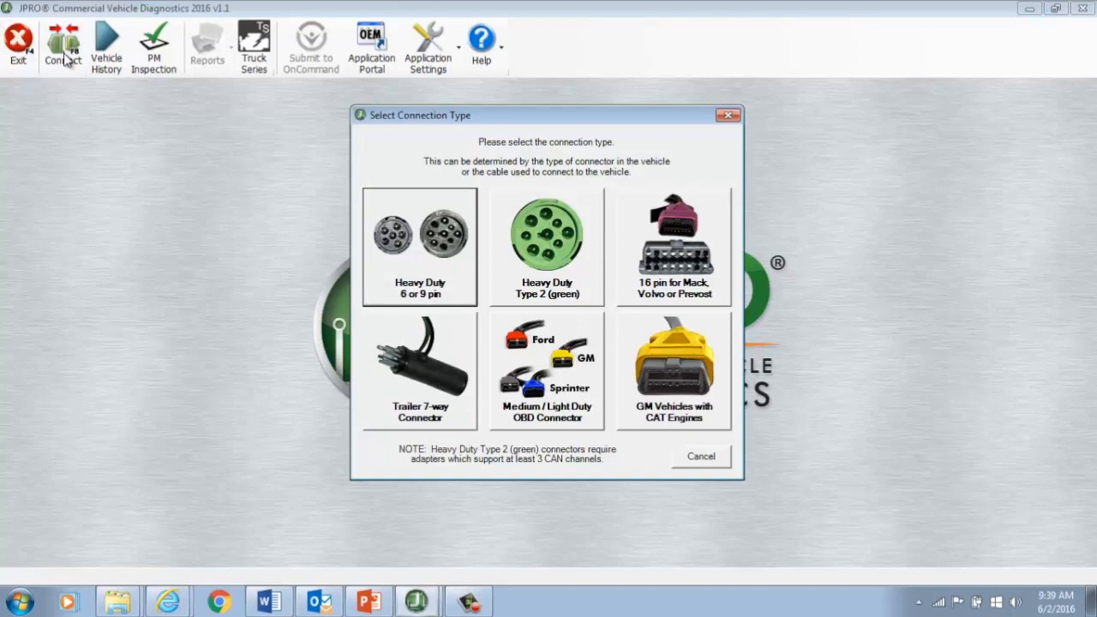
click(419, 247)
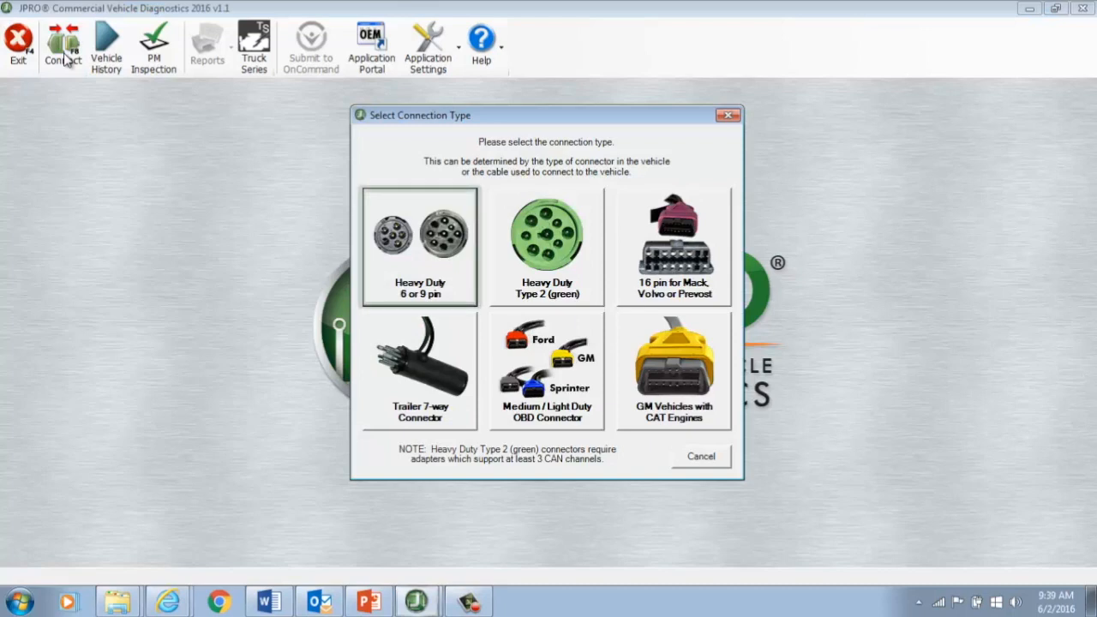
click(420, 247)
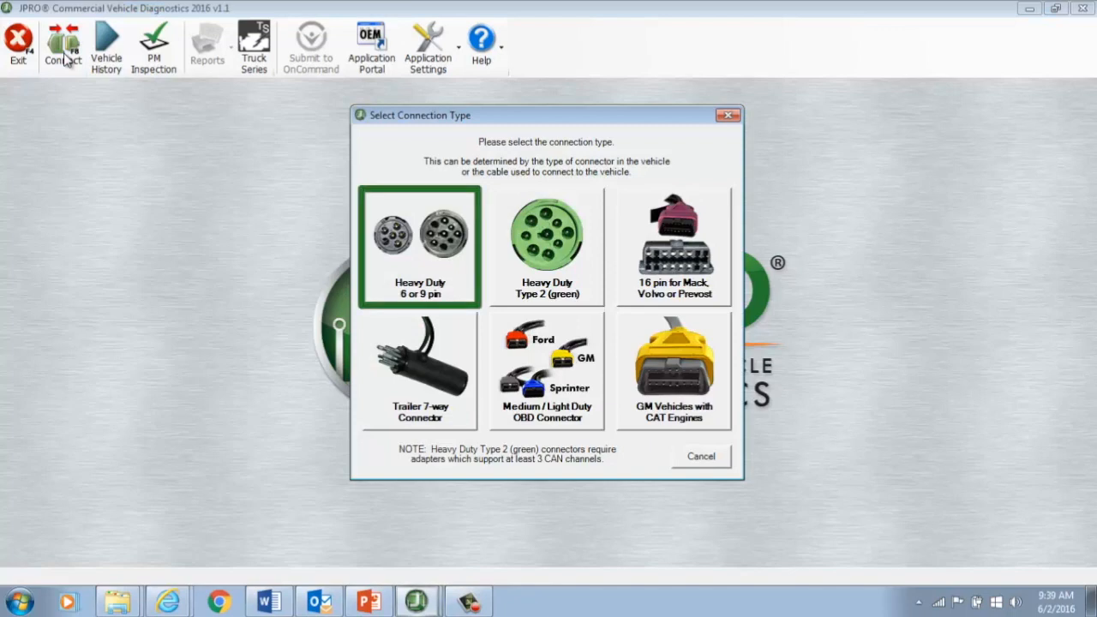
click(547, 247)
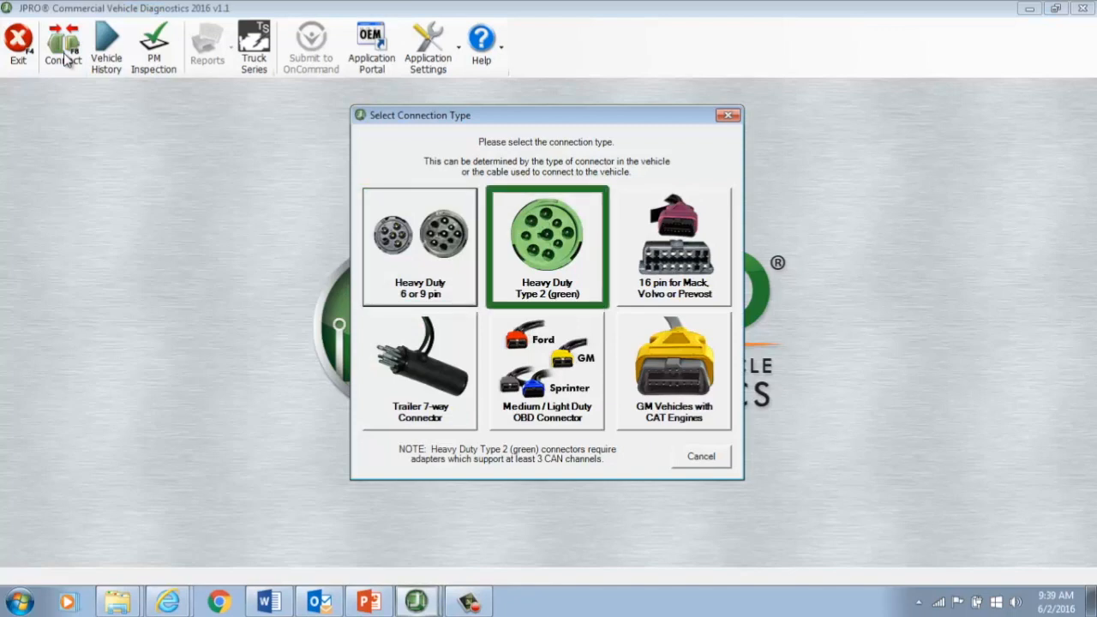
click(673, 247)
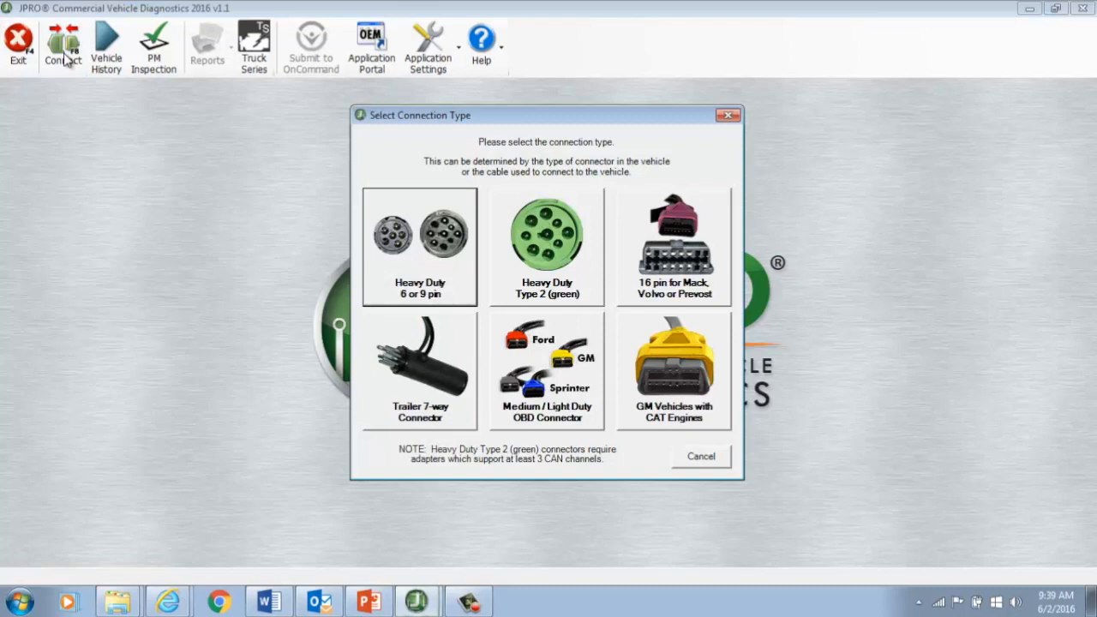
click(419, 247)
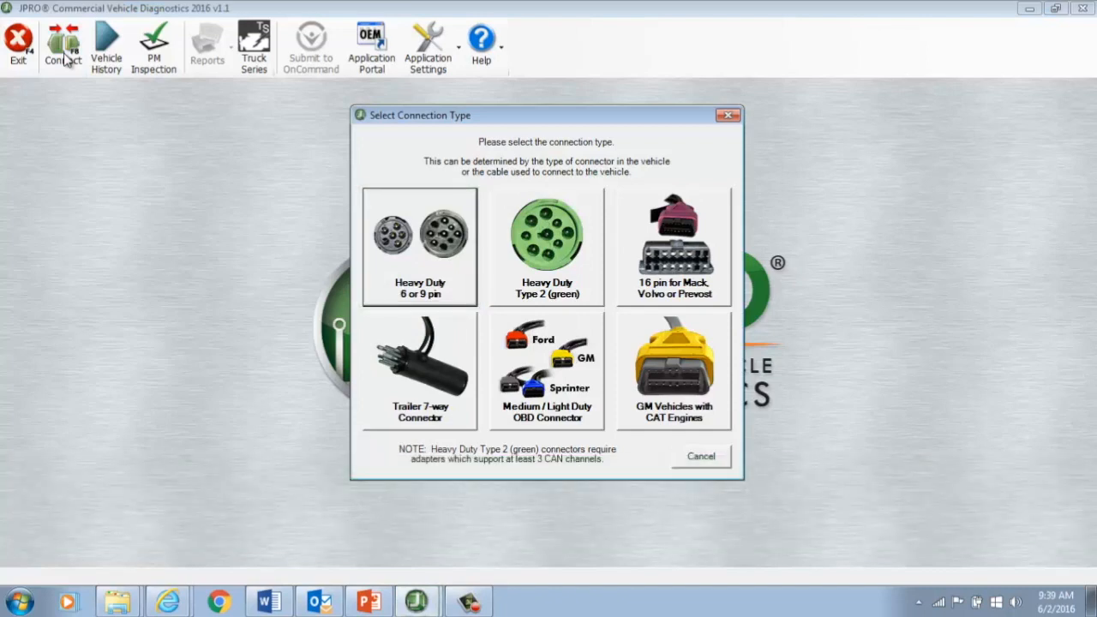
click(546, 247)
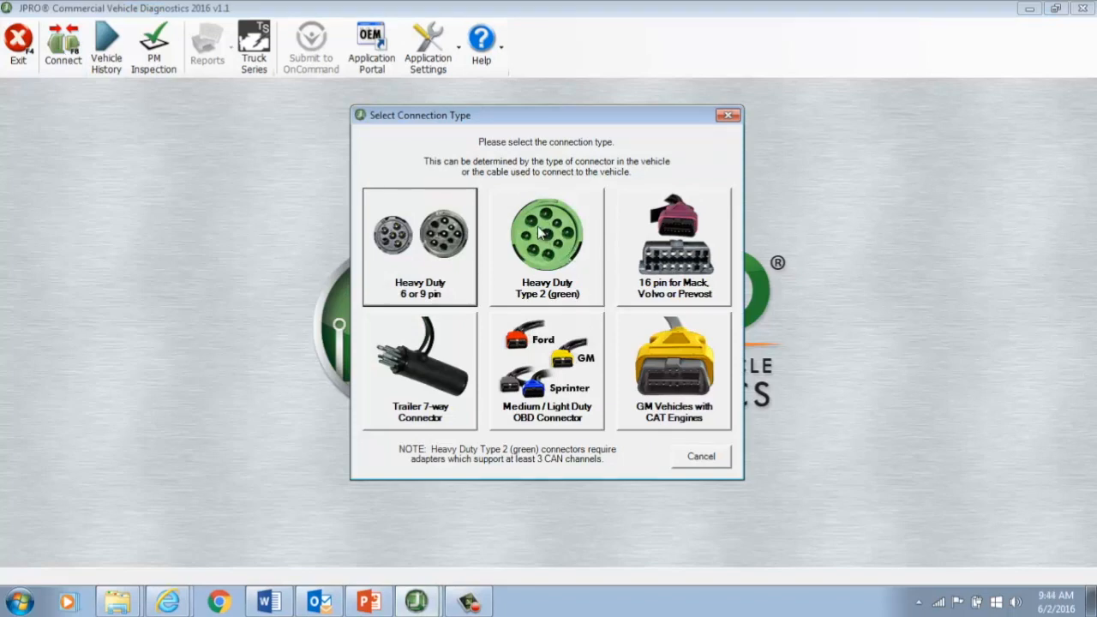
Connect with the green Heavy Duty Type 2 connector, which fails with RP1210 error 142.
click(546, 247)
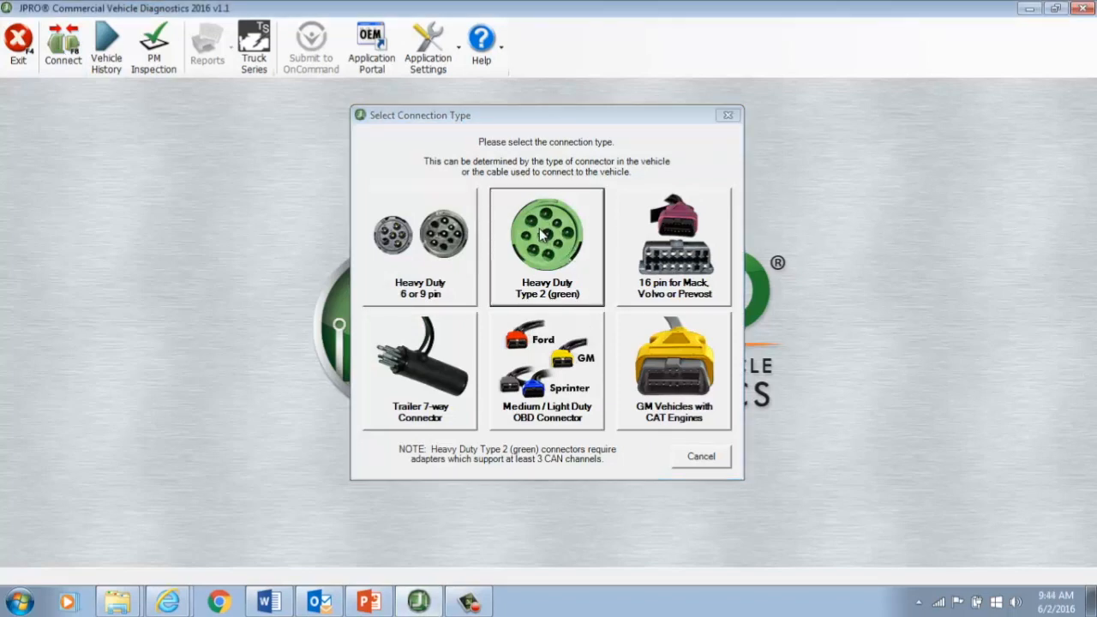
click(547, 234)
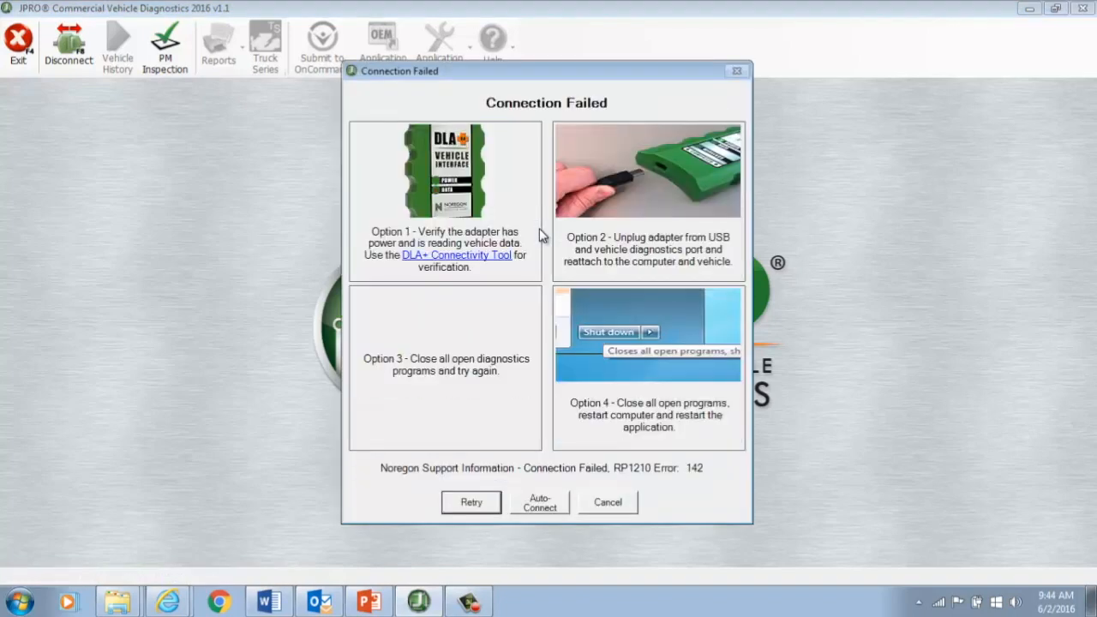
mouse_move(577, 371)
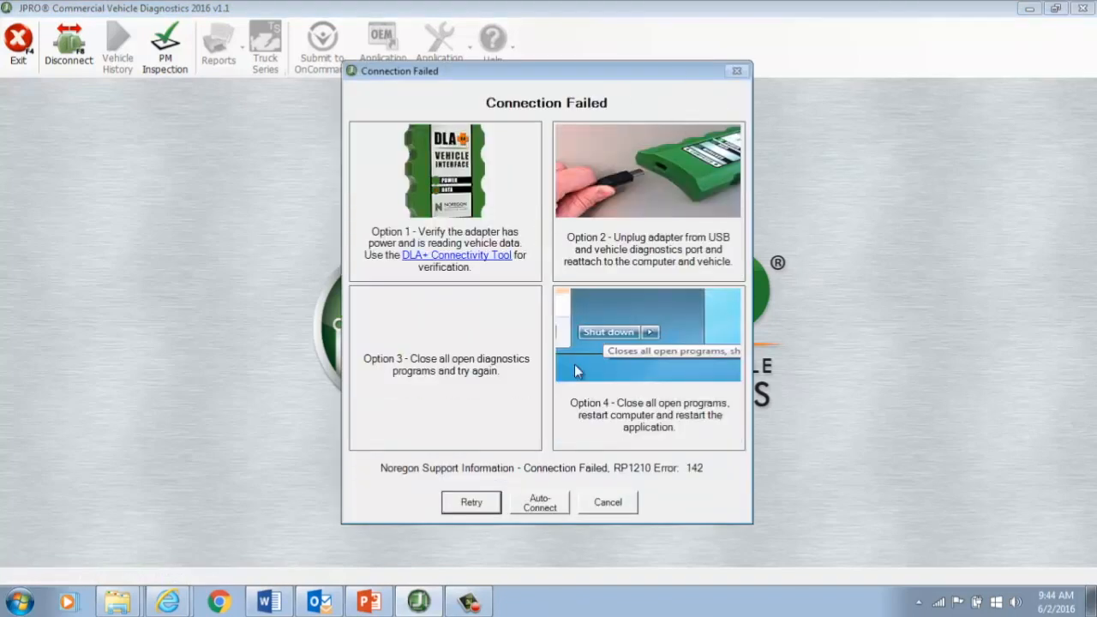
mouse_move(461, 388)
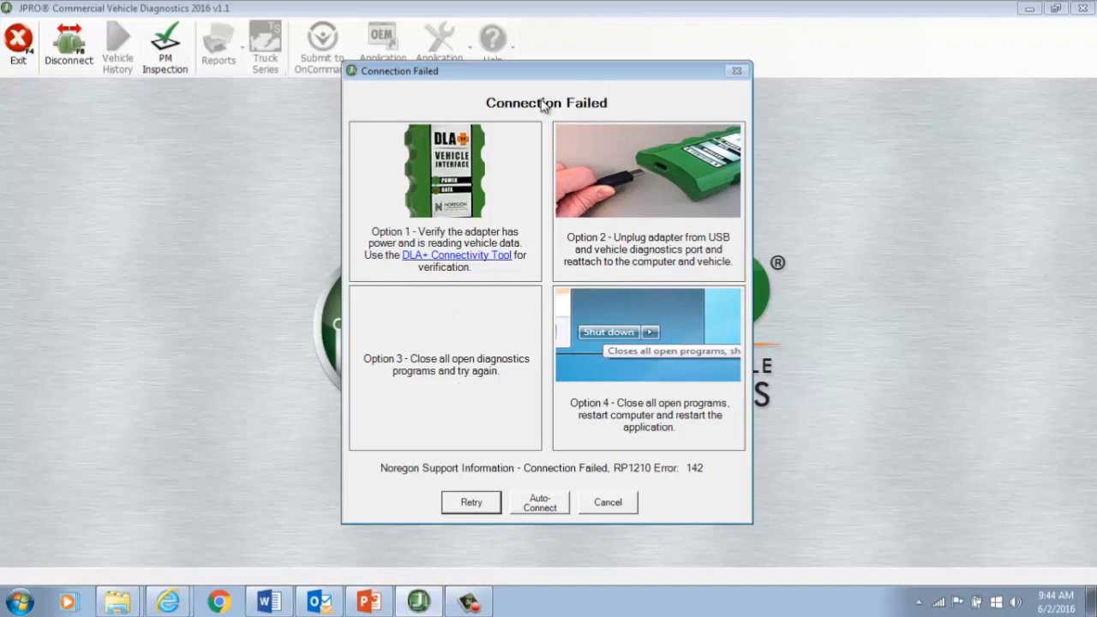
mouse_move(531, 277)
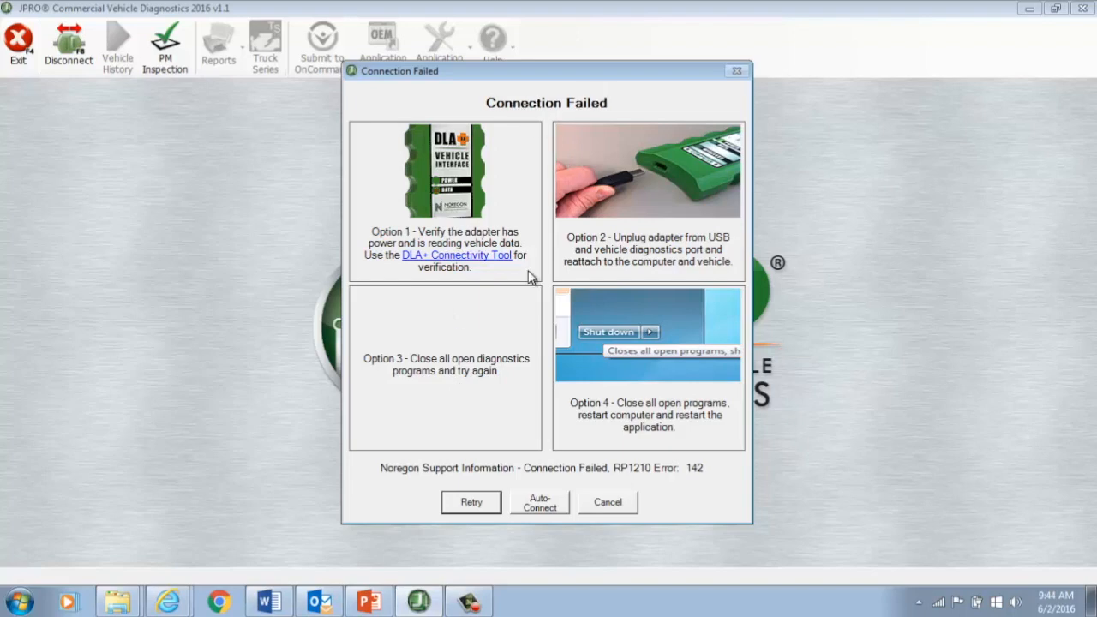
mouse_move(538, 357)
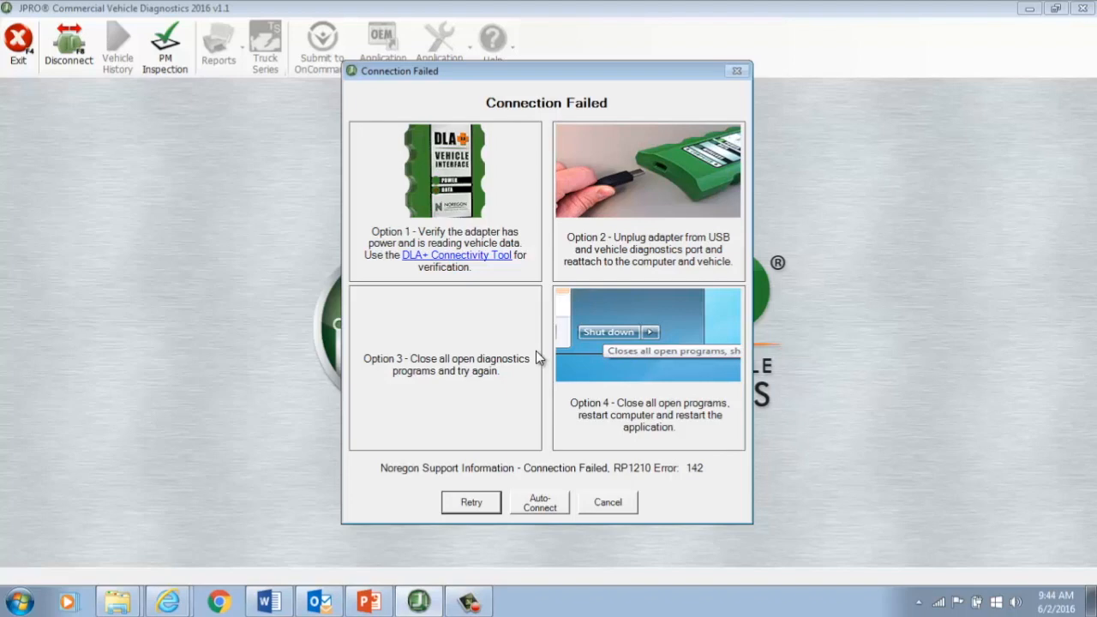
Cancel the failed connection, open Vehicle History and sort the log by VIN.
click(607, 502)
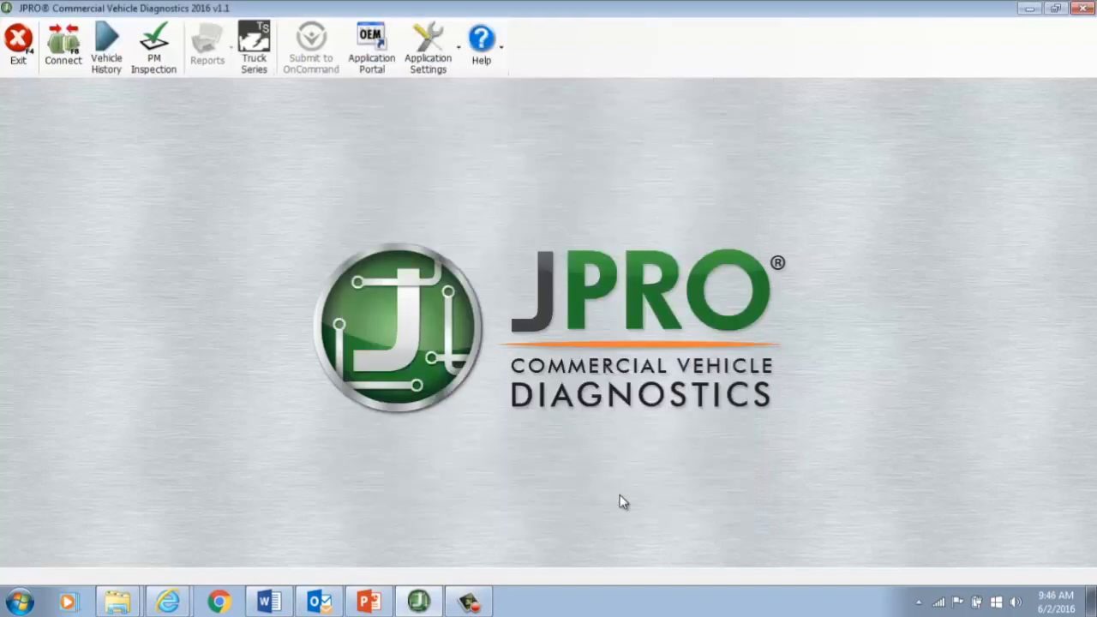
mouse_move(267, 376)
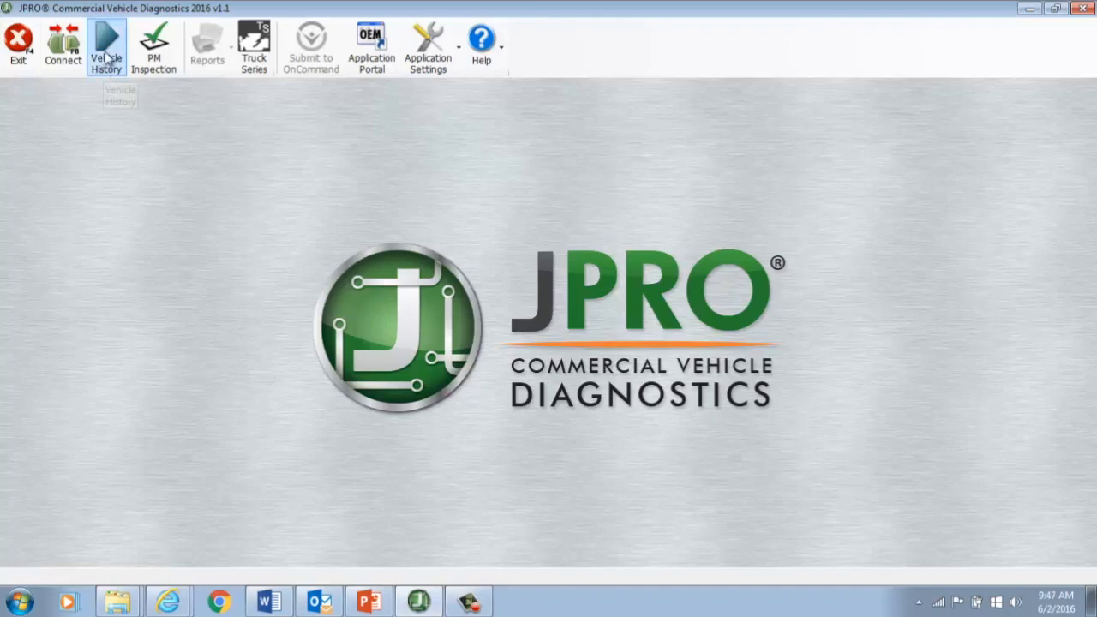
click(105, 43)
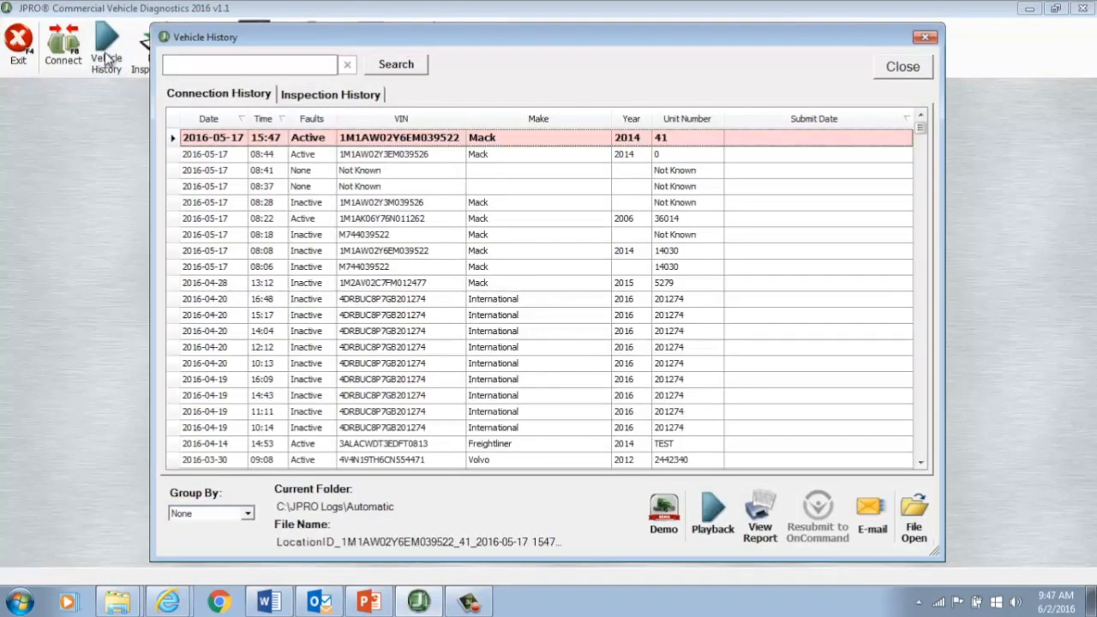
mouse_move(410, 168)
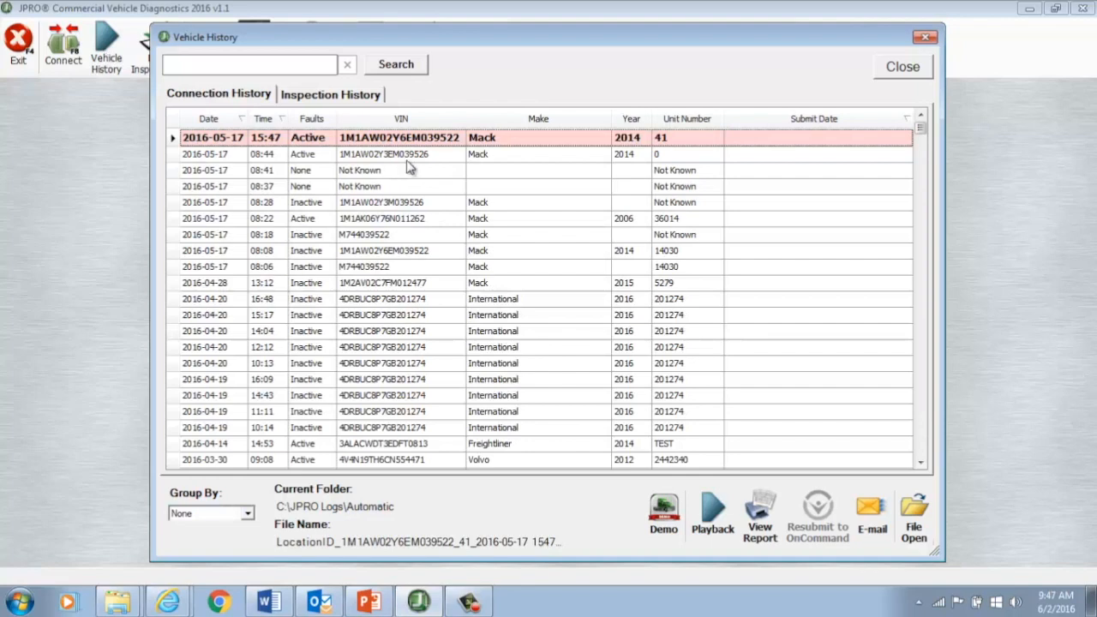
click(400, 119)
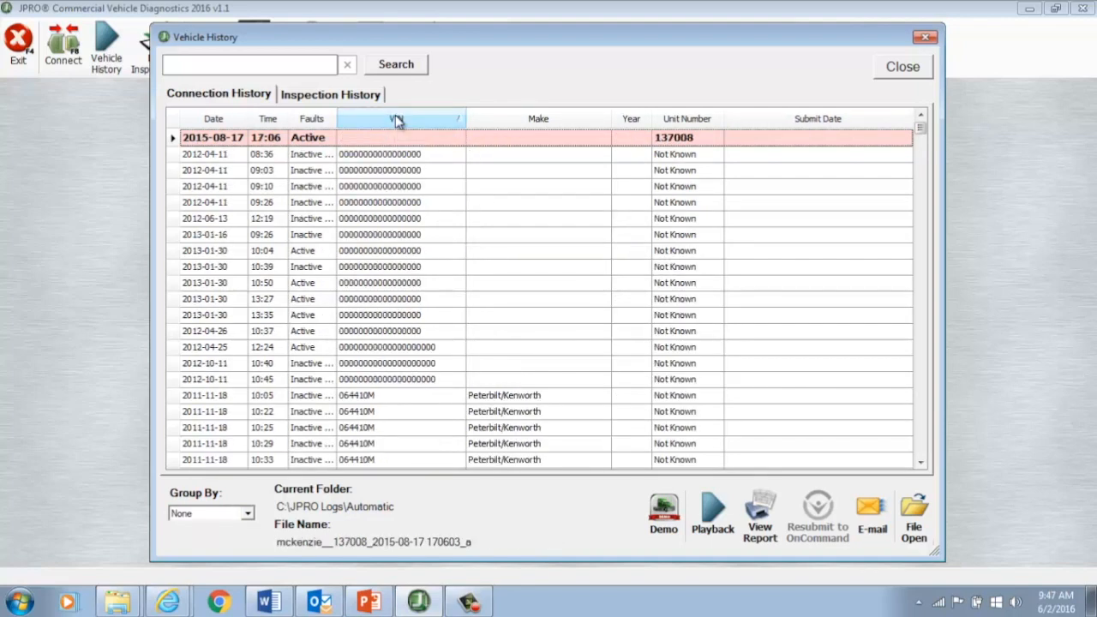